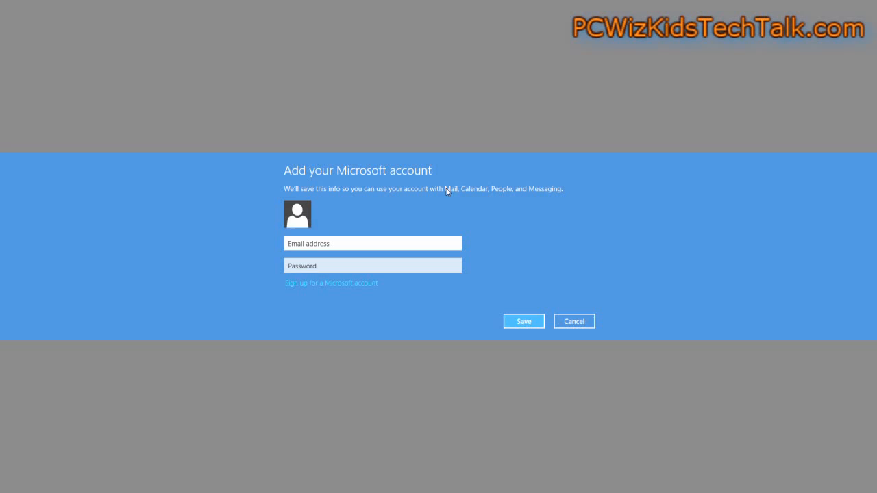
mouse_move(345, 288)
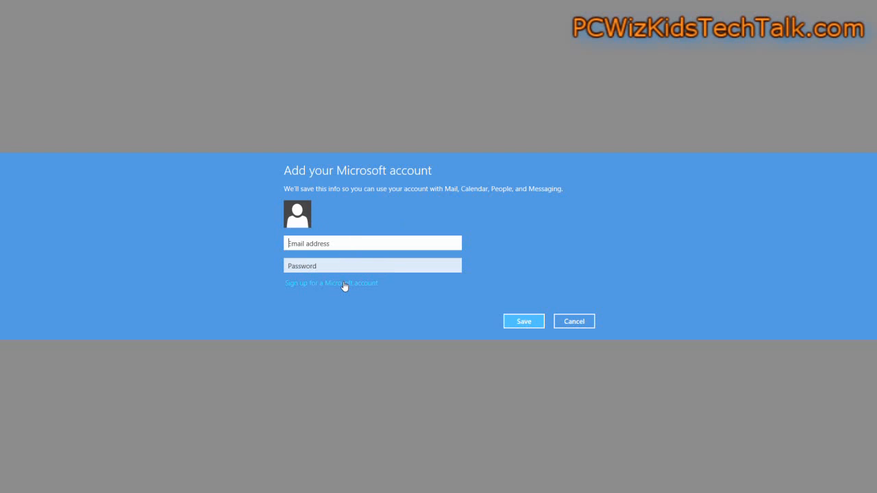
Start the Microsoft account signup and move down the signup form
click(332, 282)
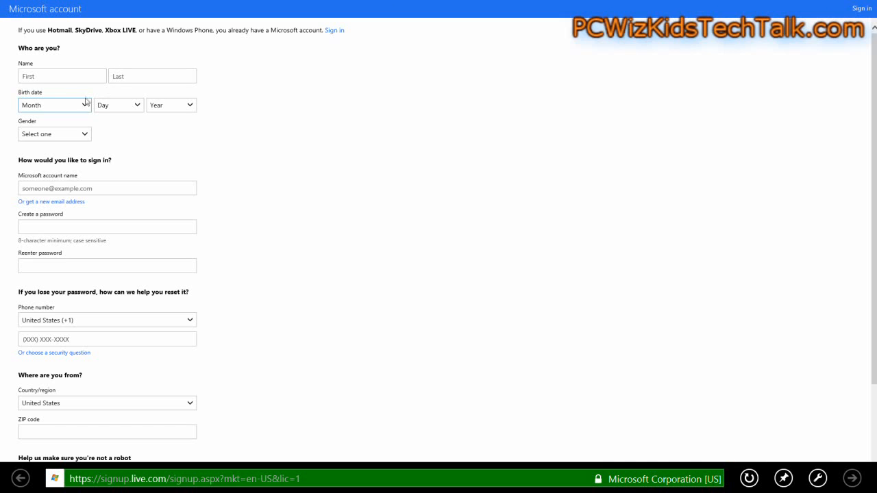
scroll(down, 3)
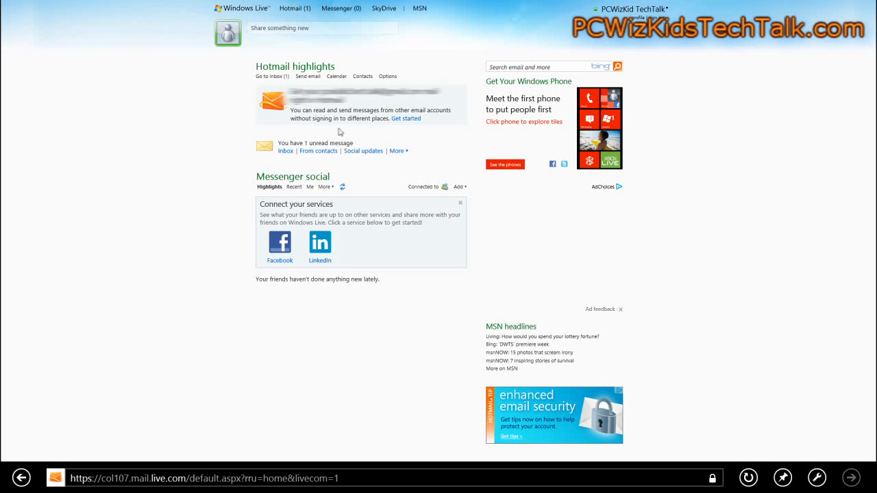
Read the 'Getting started with Hotmail' welcome message and return to the inbox list
click(273, 77)
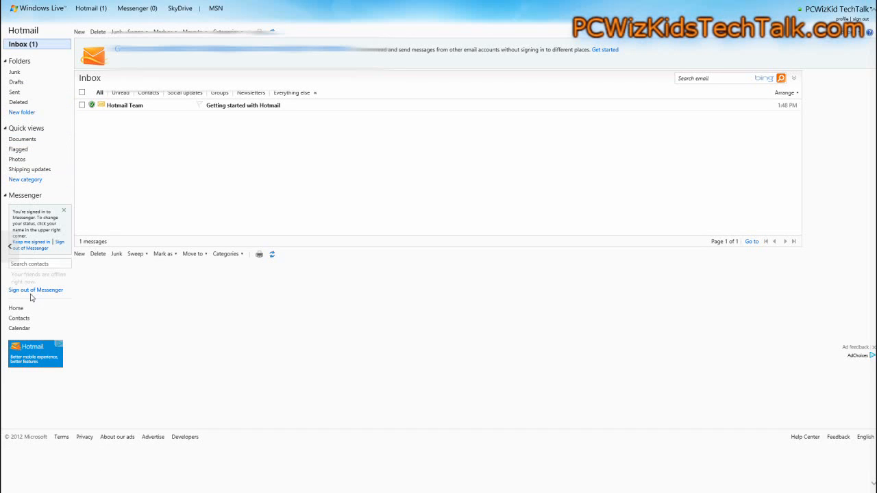
mouse_move(106, 120)
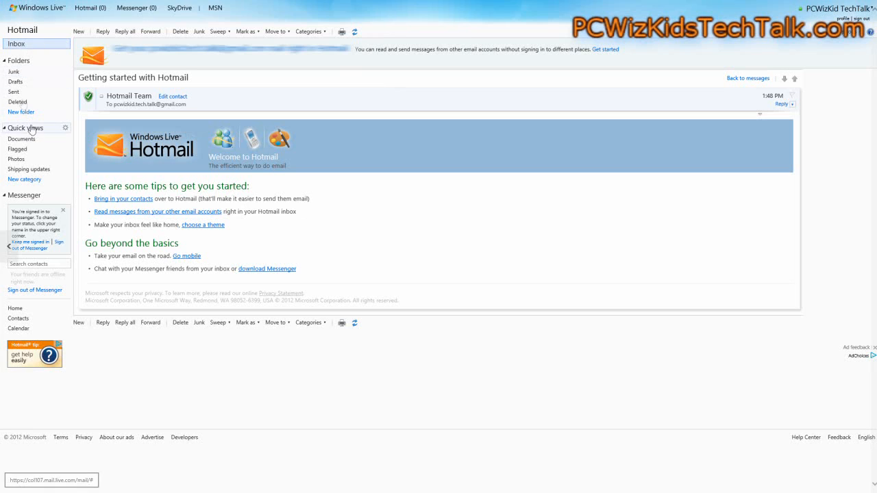
click(748, 77)
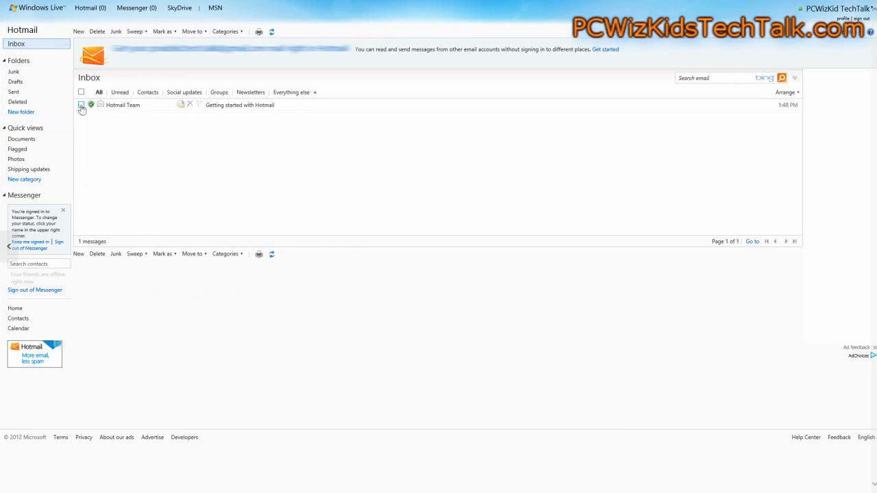
Select the welcome message, mark it unread and flag it
click(81, 91)
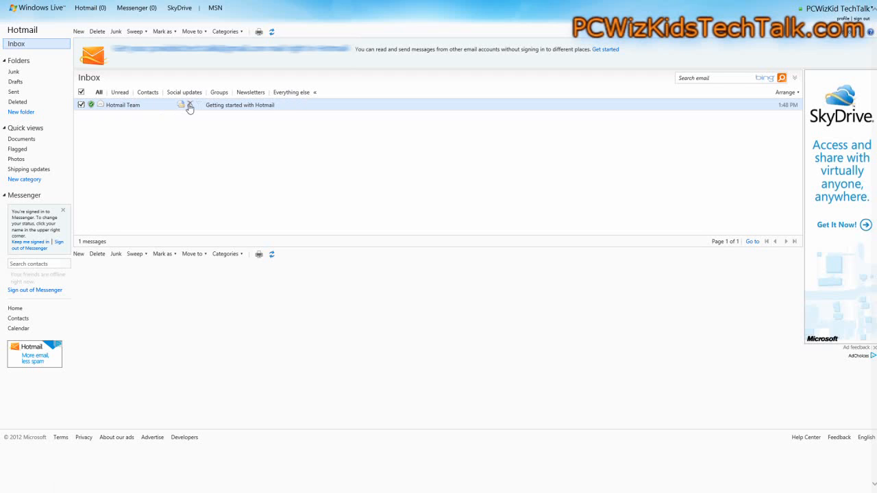
mouse_move(181, 107)
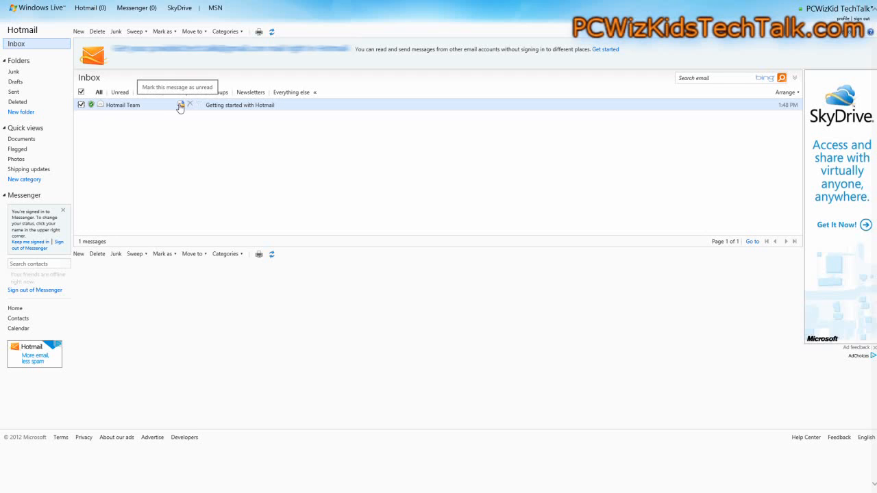
click(181, 104)
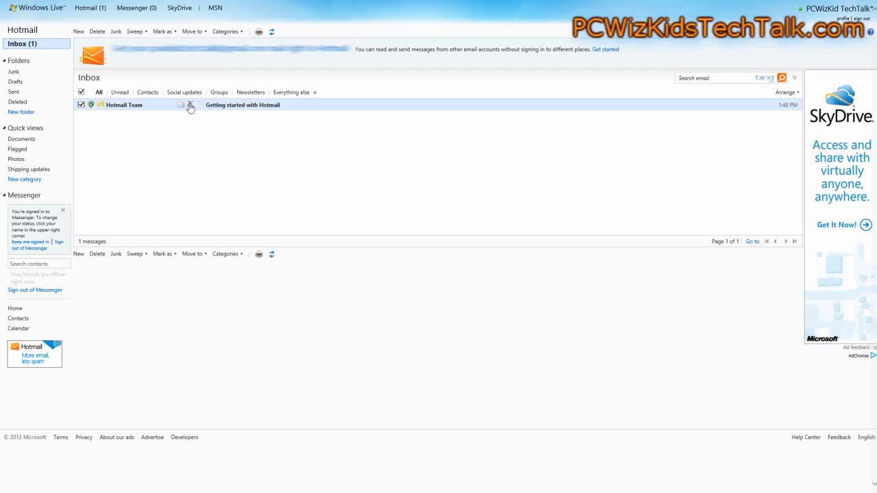
click(198, 105)
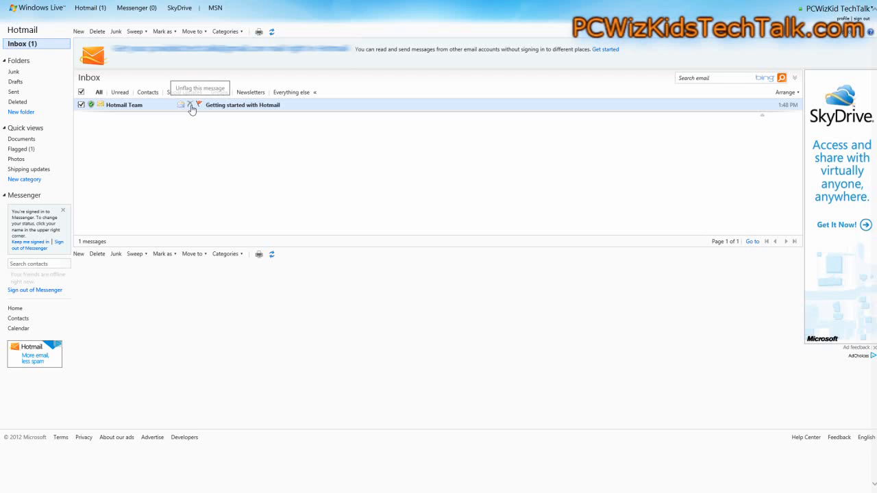